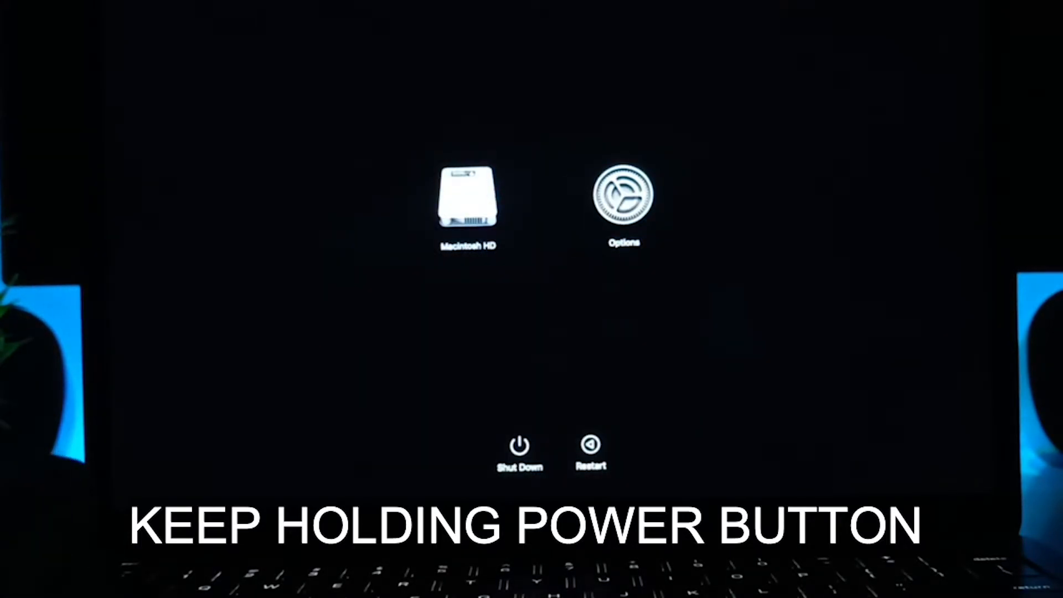
Select Macintosh HD as the startup disk and continue in Safe Mode with Shift held.
click(468, 204)
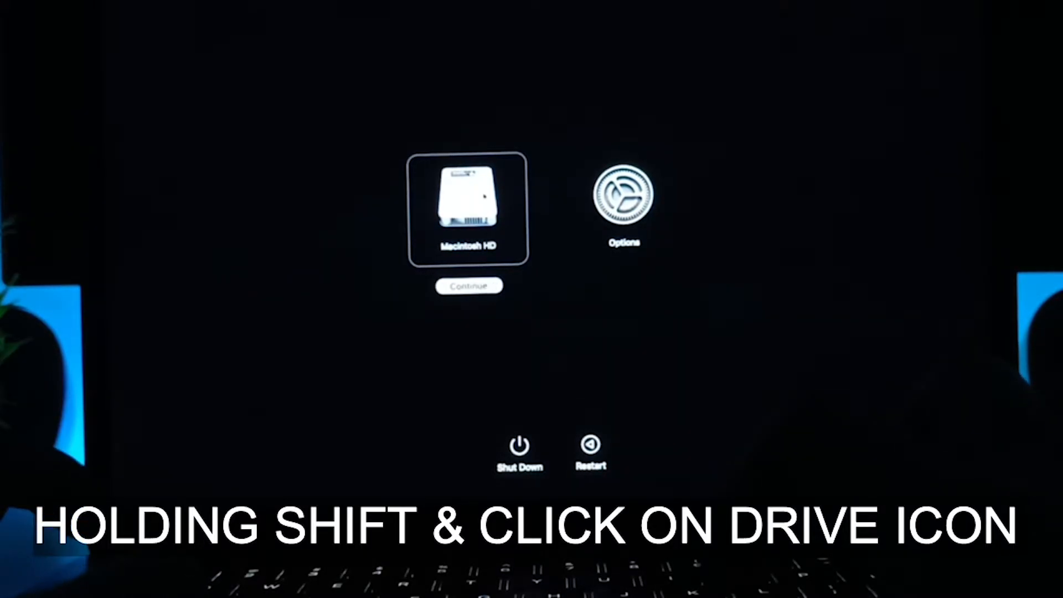
click(469, 208)
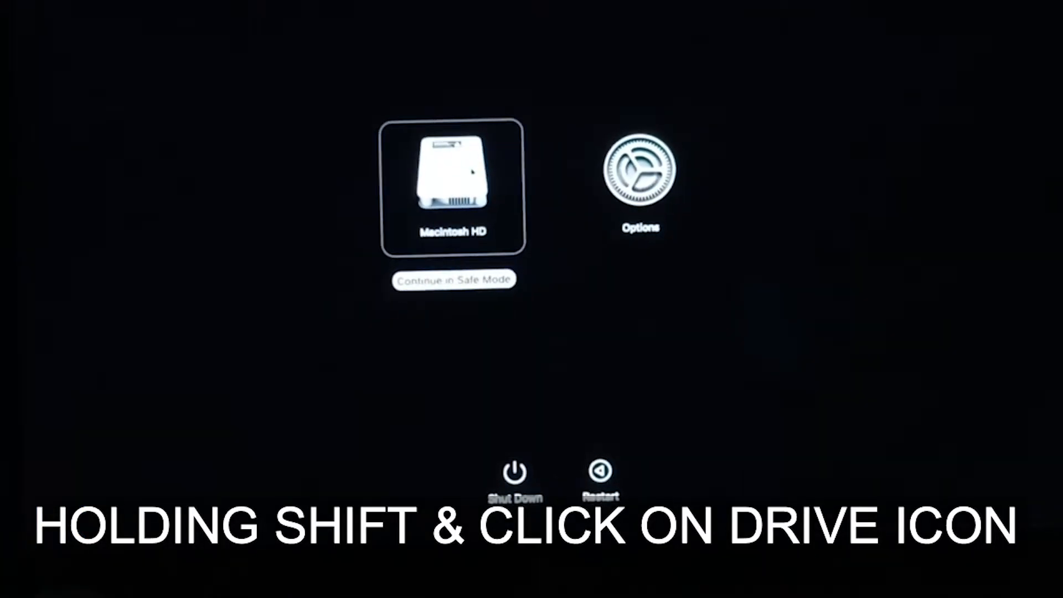
click(454, 182)
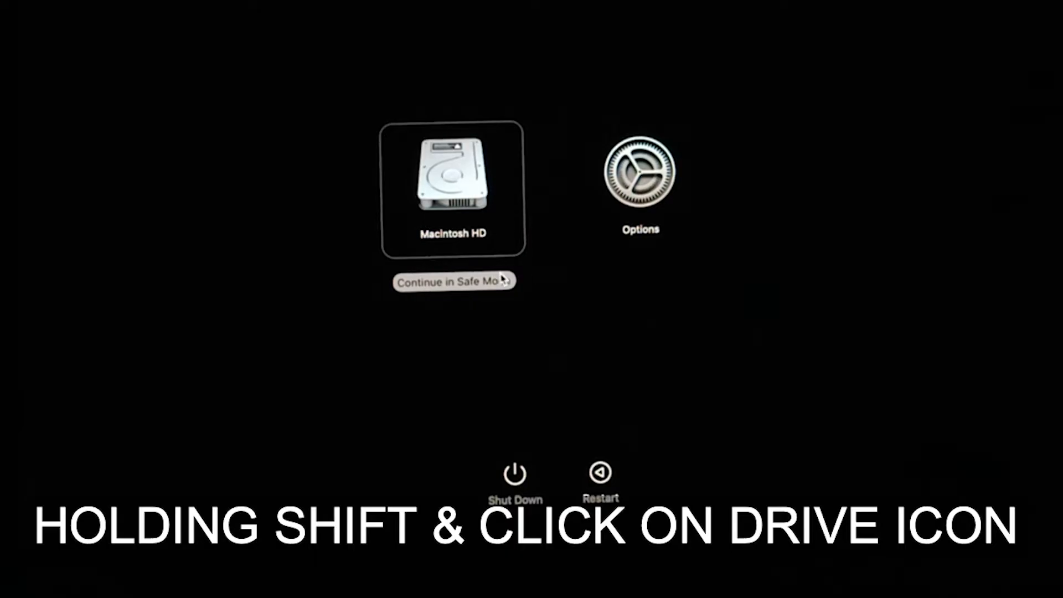
click(452, 183)
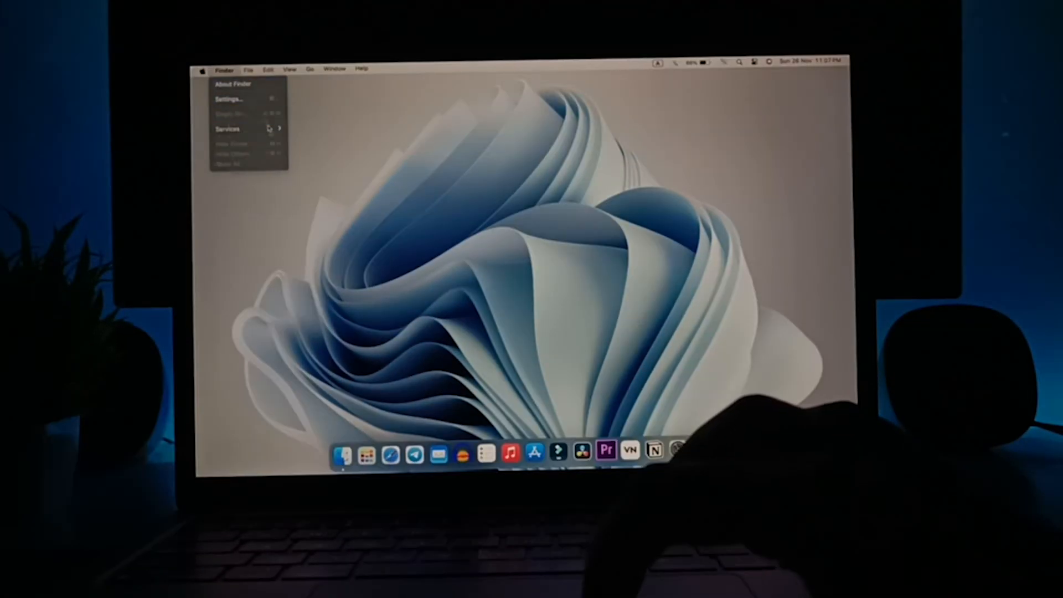
Shut down the Mac from the Apple menu and confirm Shut Down in the dialog.
click(203, 69)
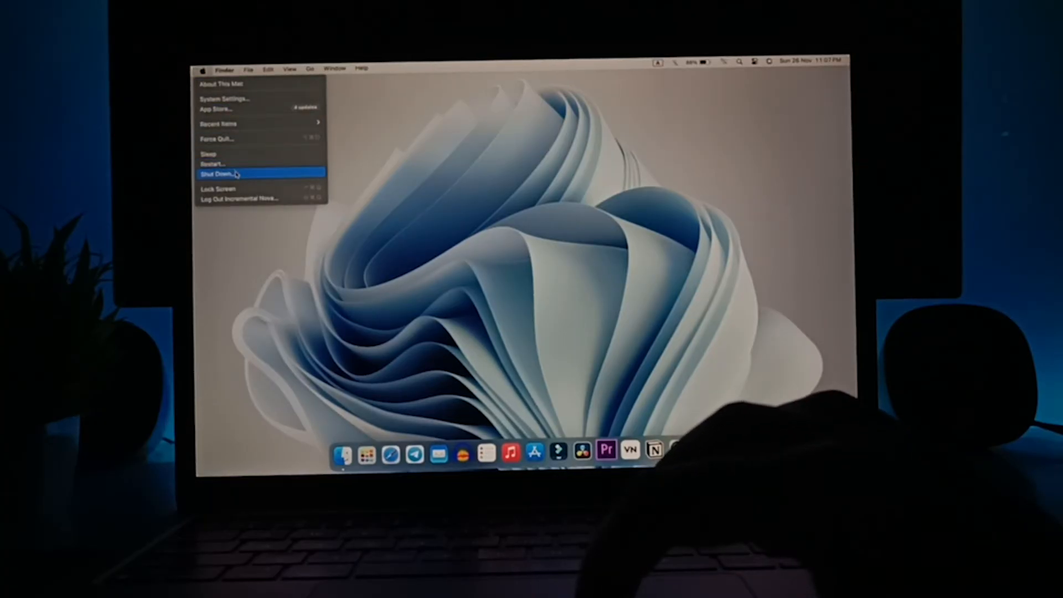
click(217, 174)
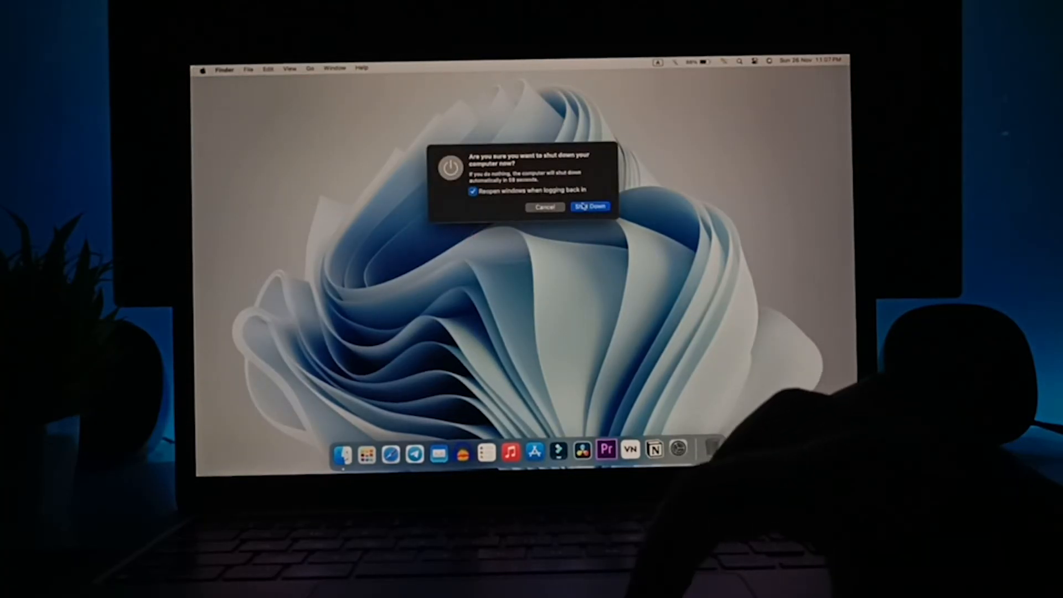
click(589, 207)
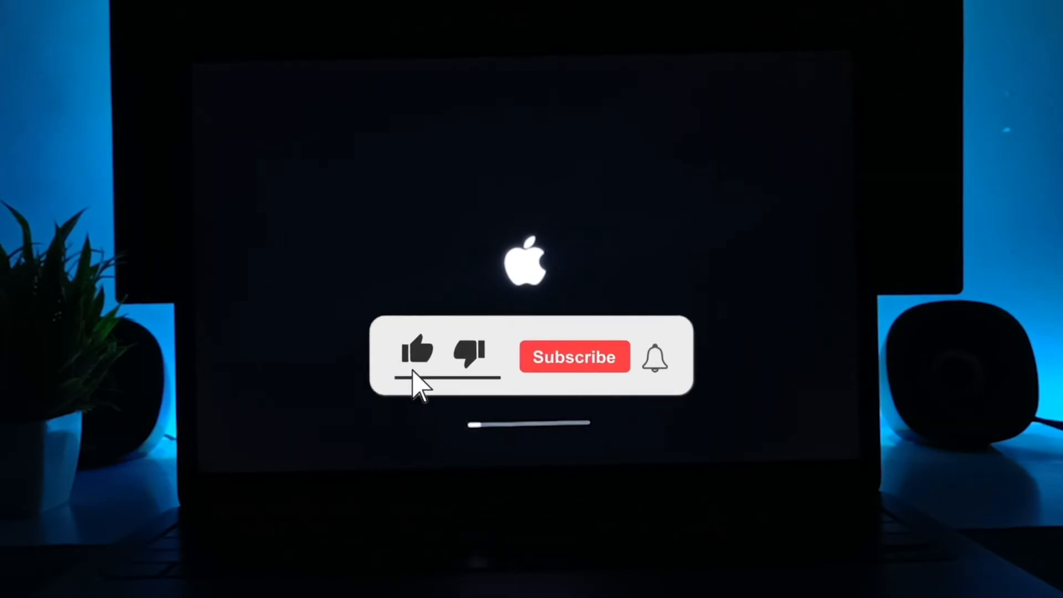
click(574, 356)
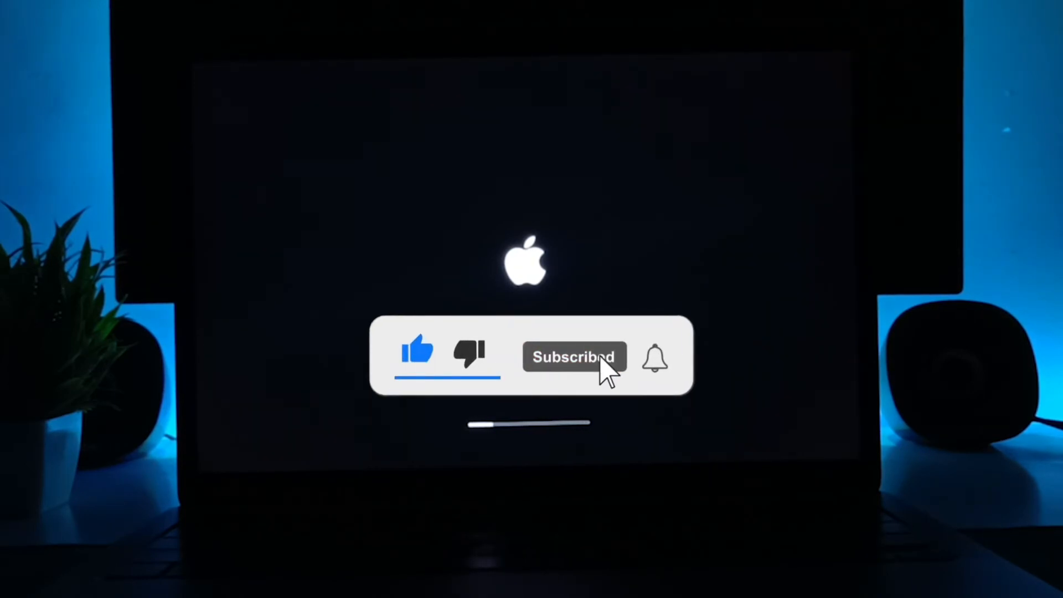